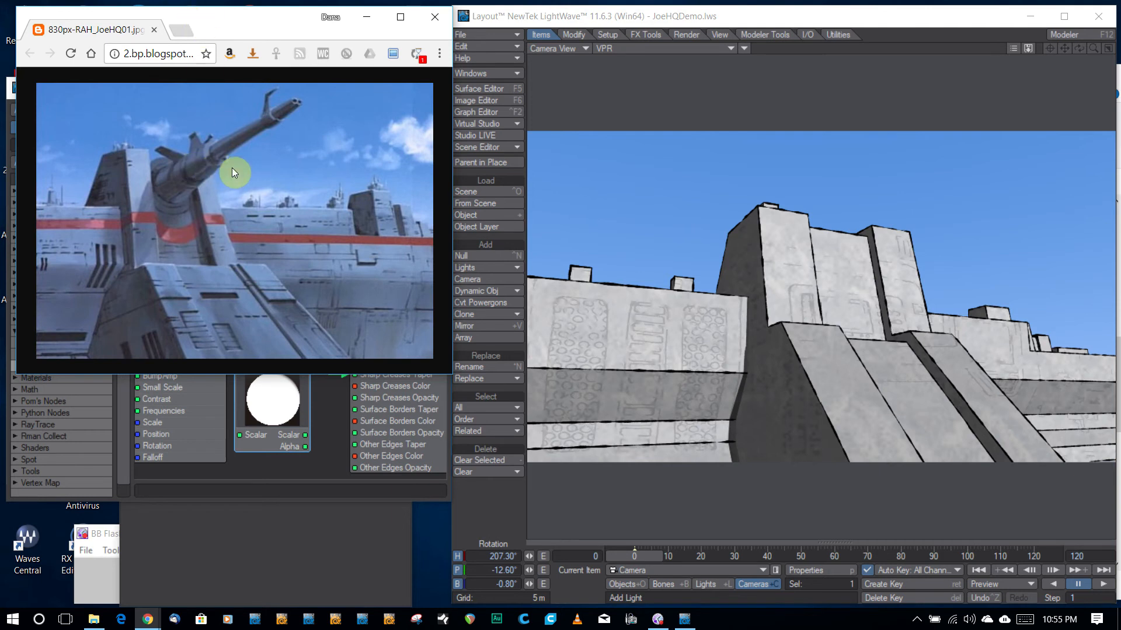
{"action": "mouse_move", "coordinate": [68, 177]}
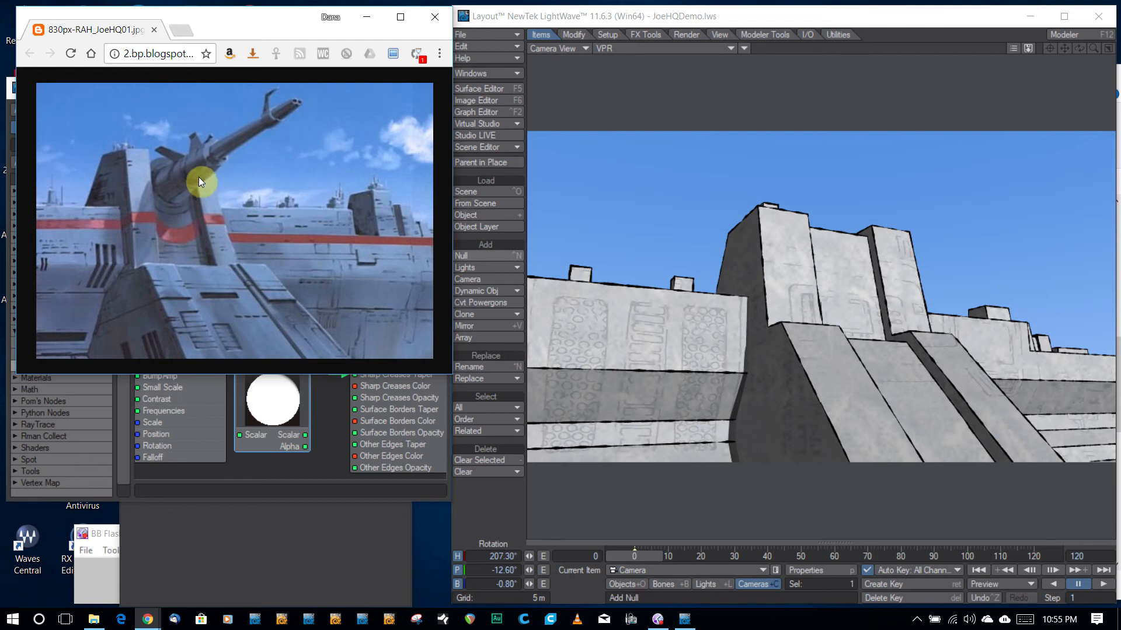
{"action": "mouse_move", "coordinate": [564, 222]}
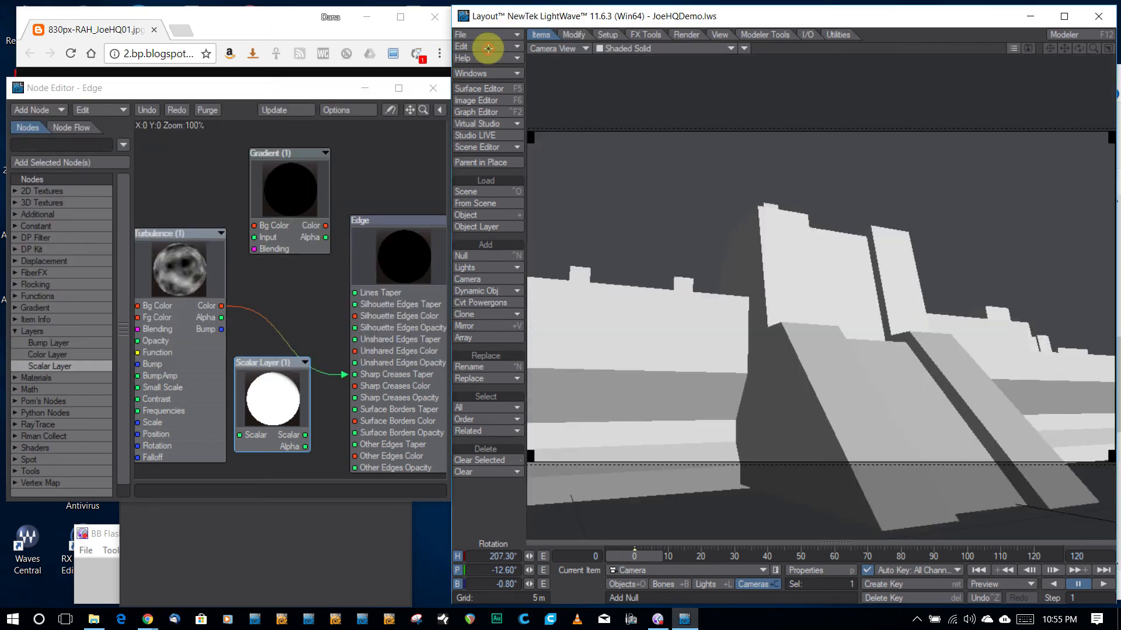
- Open the viewport display mode dropdown in the Camera View header
{"action": "left_click", "coordinate": [559, 47]}
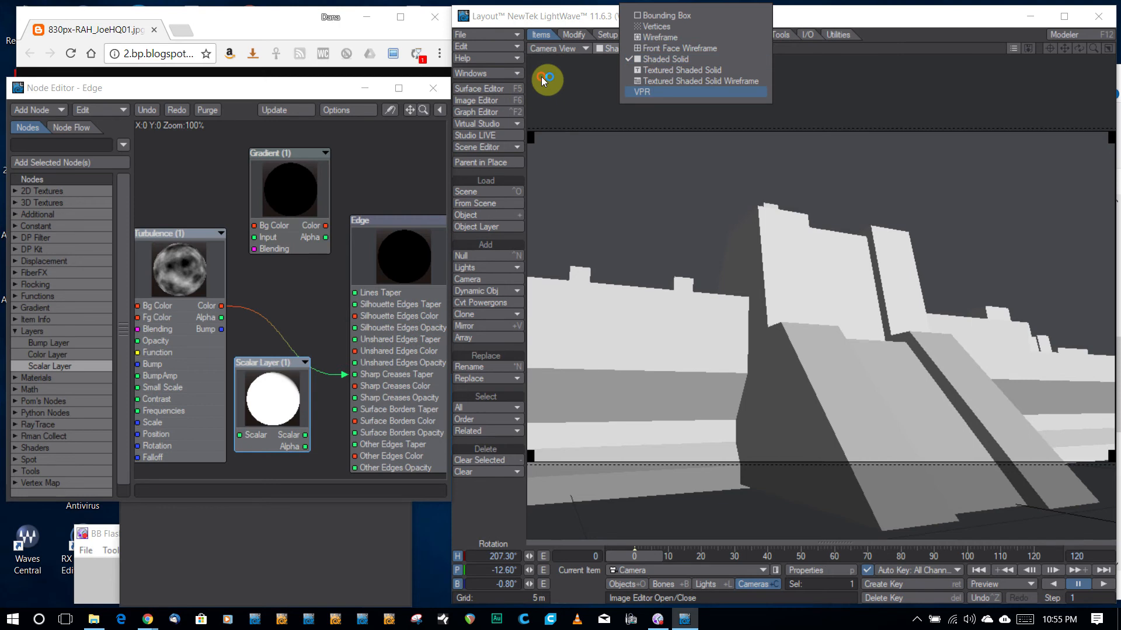
- Switch the camera view to the VPR live rendered preview
{"action": "left_click", "coordinate": [642, 92]}
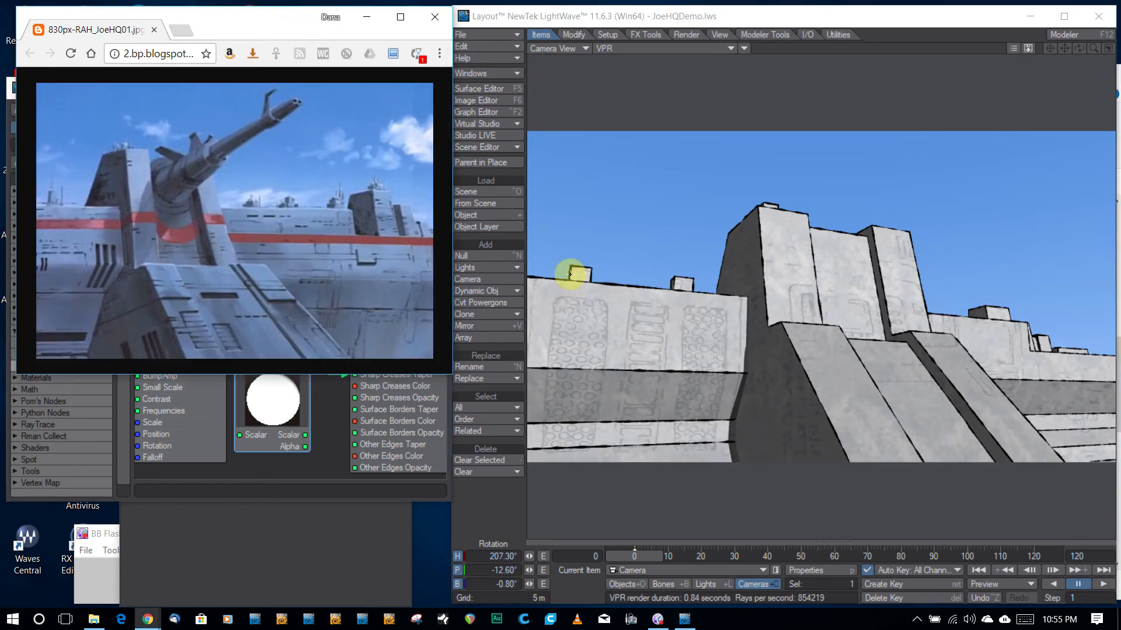
{"action": "mouse_move", "coordinate": [755, 313]}
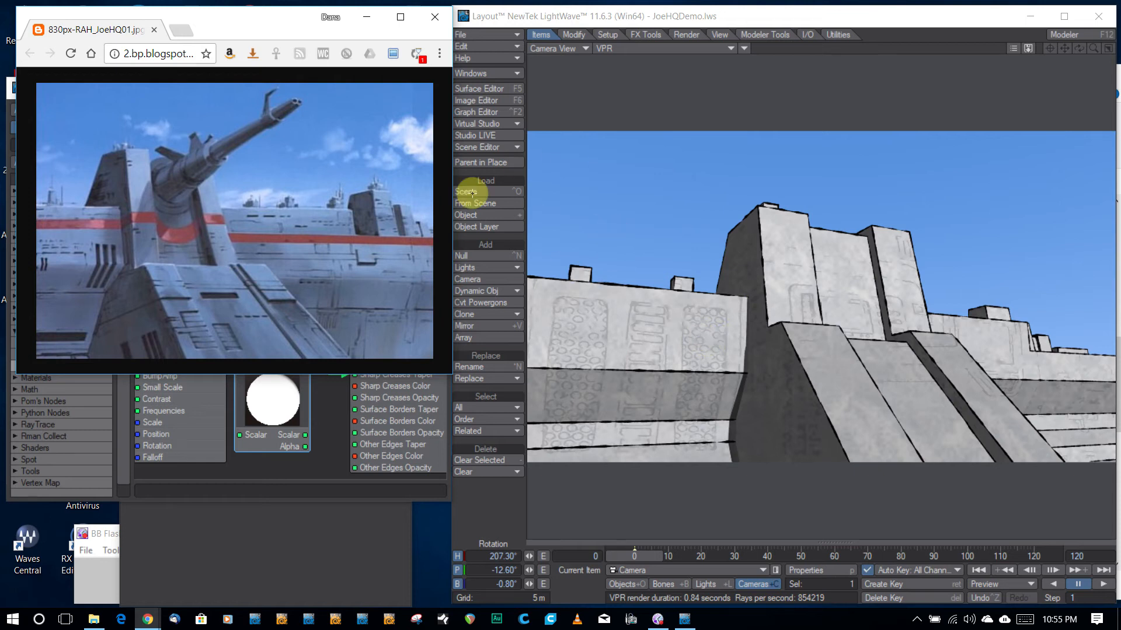
{"action": "mouse_move", "coordinate": [650, 281]}
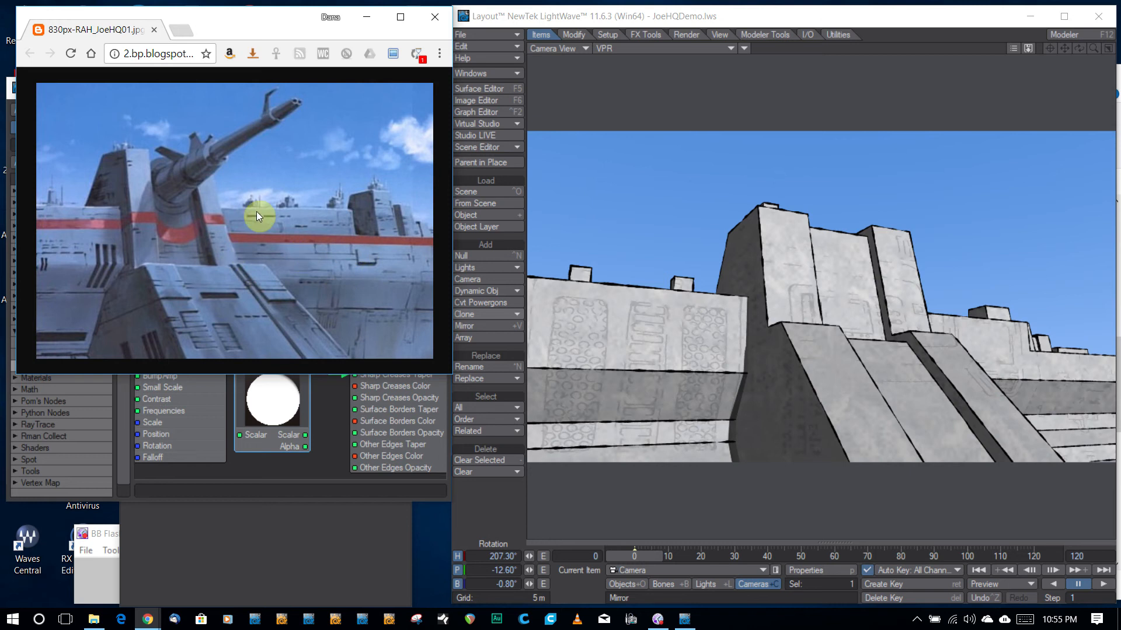
{"action": "mouse_move", "coordinate": [269, 232]}
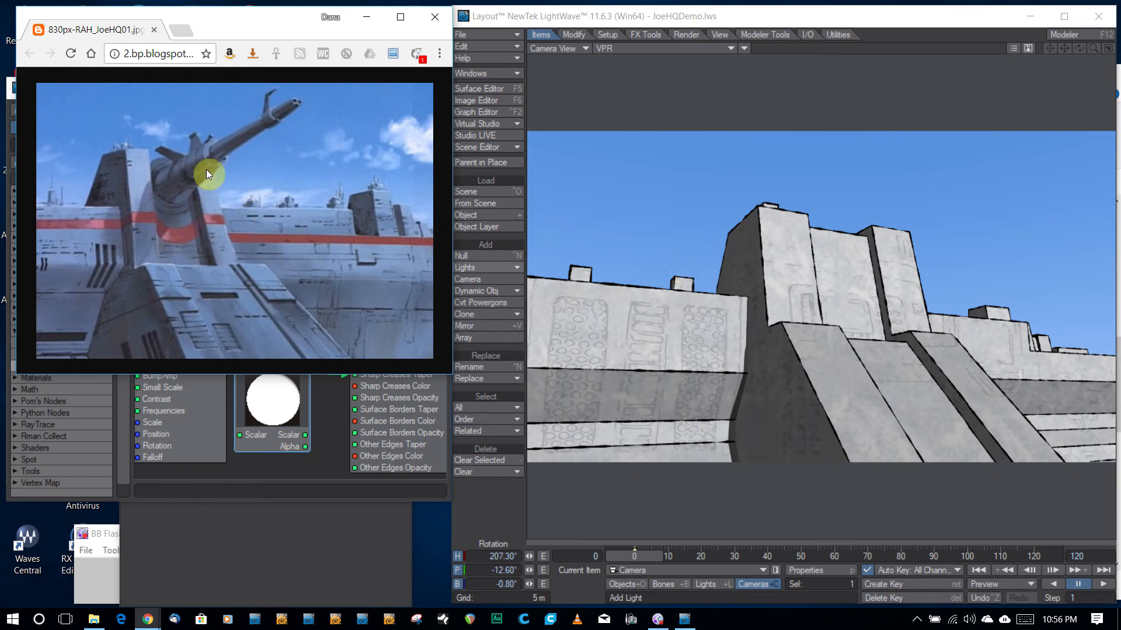
{"action": "mouse_move", "coordinate": [93, 217]}
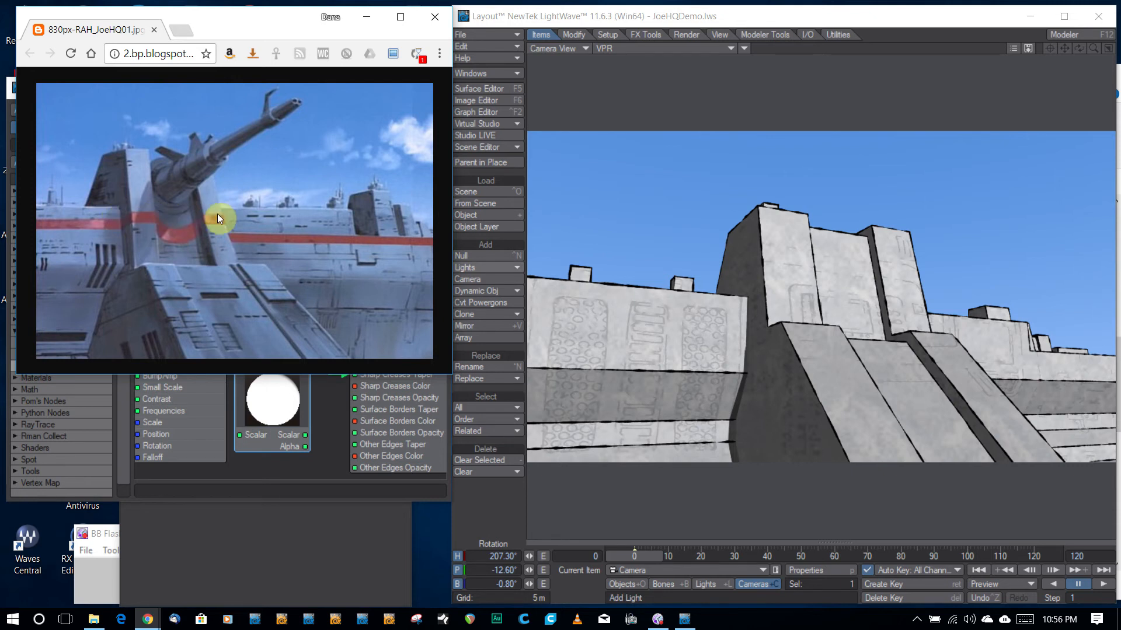
{"action": "mouse_move", "coordinate": [285, 162]}
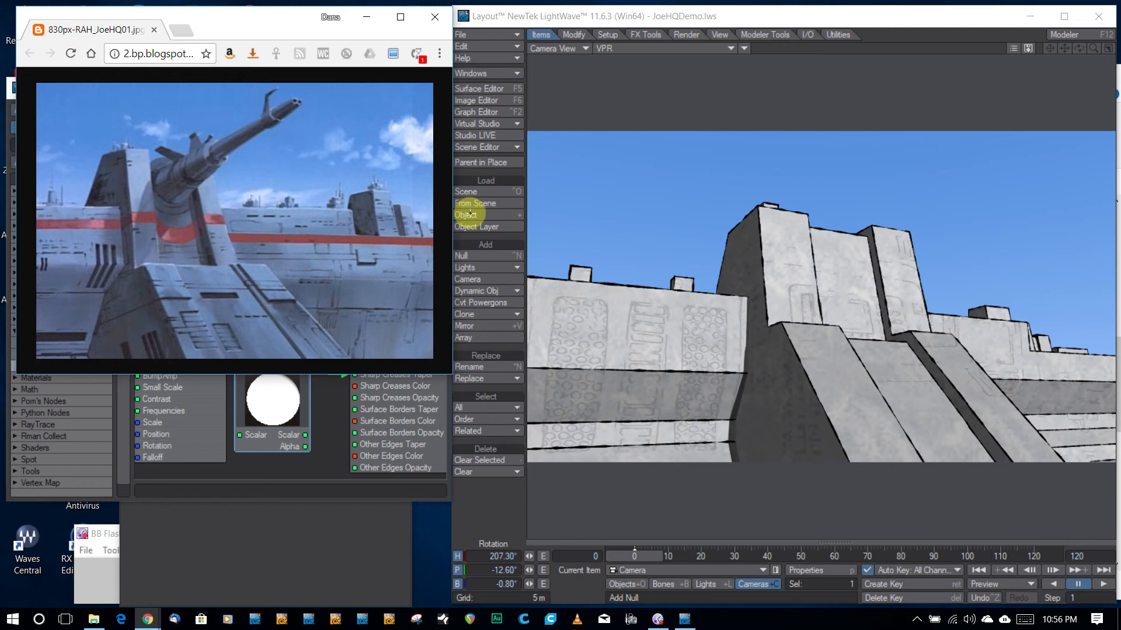
{"action": "mouse_move", "coordinate": [671, 282]}
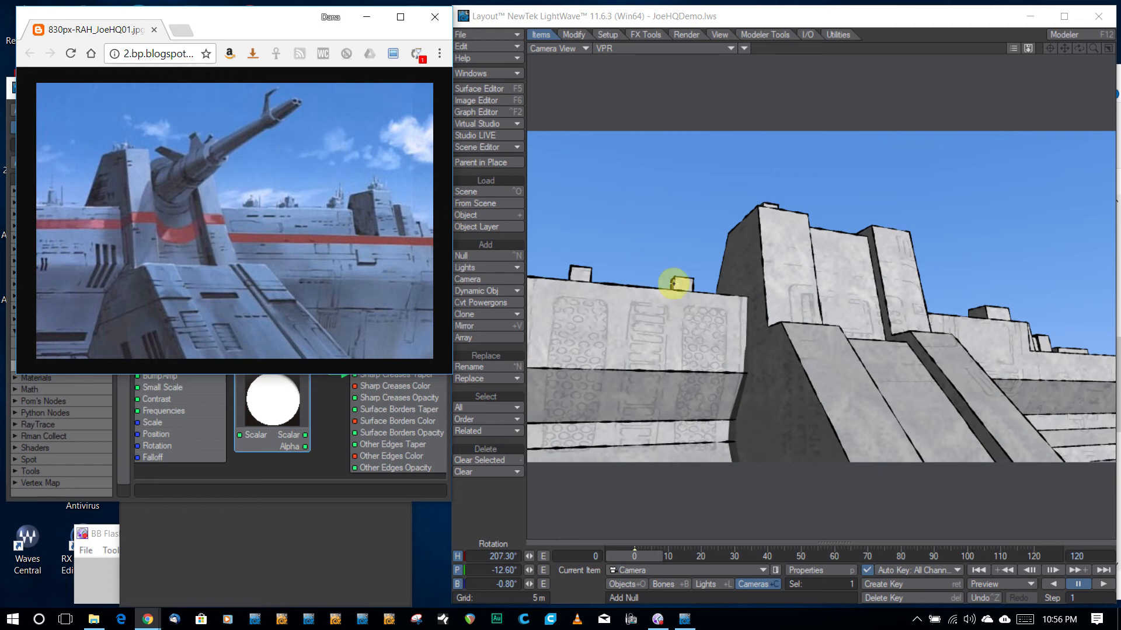
{"action": "mouse_move", "coordinate": [404, 268]}
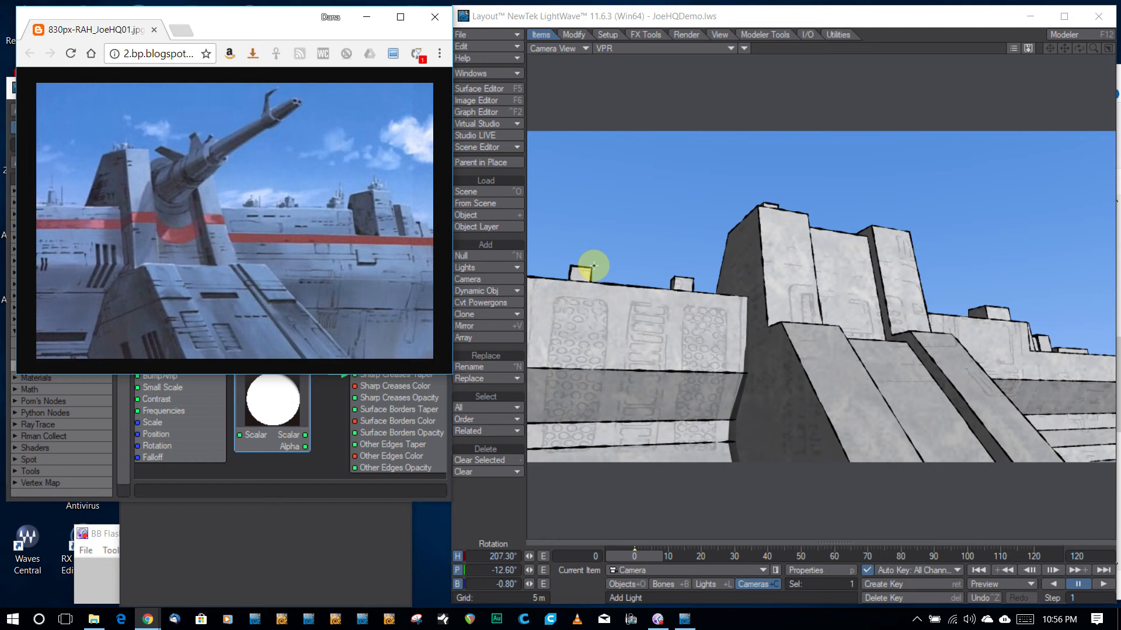
{"action": "mouse_move", "coordinate": [252, 379]}
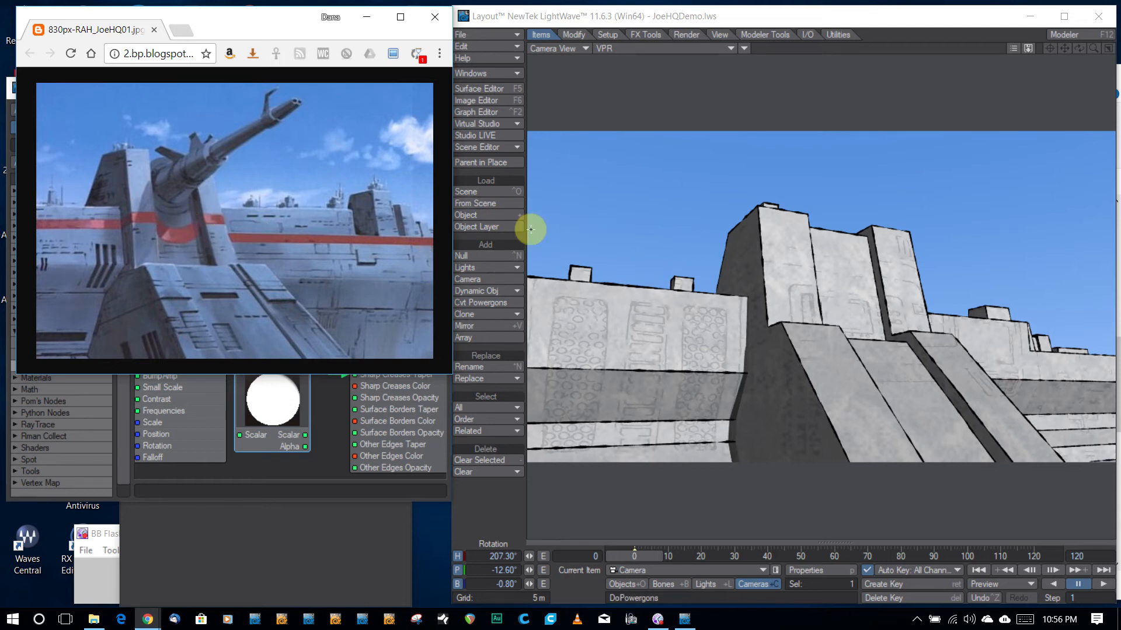
{"action": "mouse_move", "coordinate": [592, 240]}
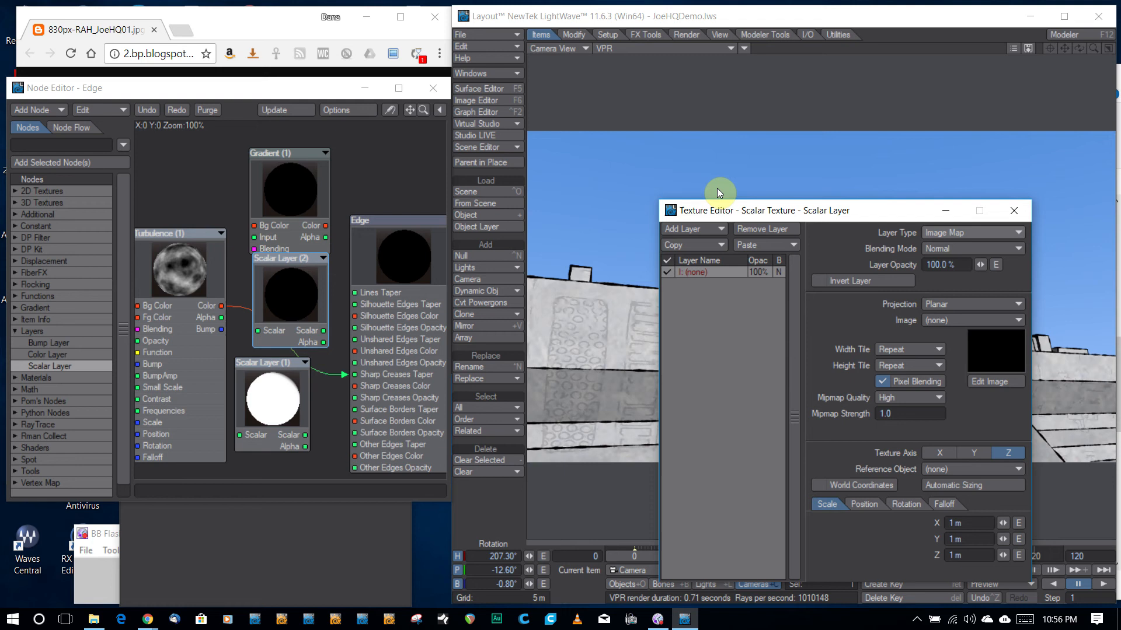
- Add a Gradient texture layer to the Scalar Layer node and select it
{"action": "left_click", "coordinate": [688, 229]}
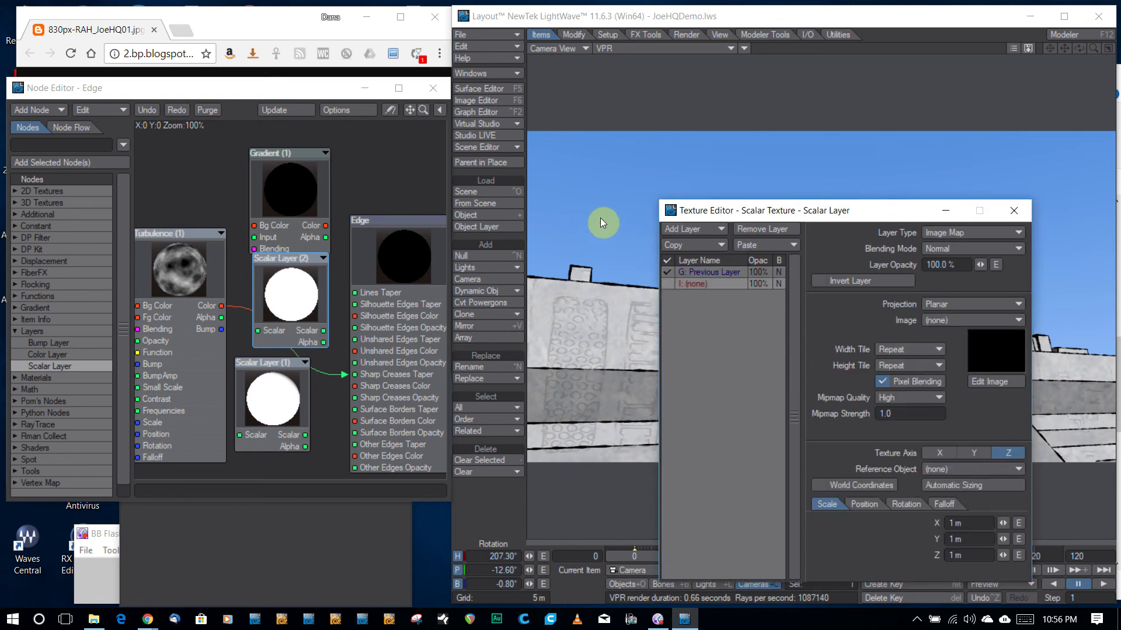
{"action": "mouse_move", "coordinate": [754, 251]}
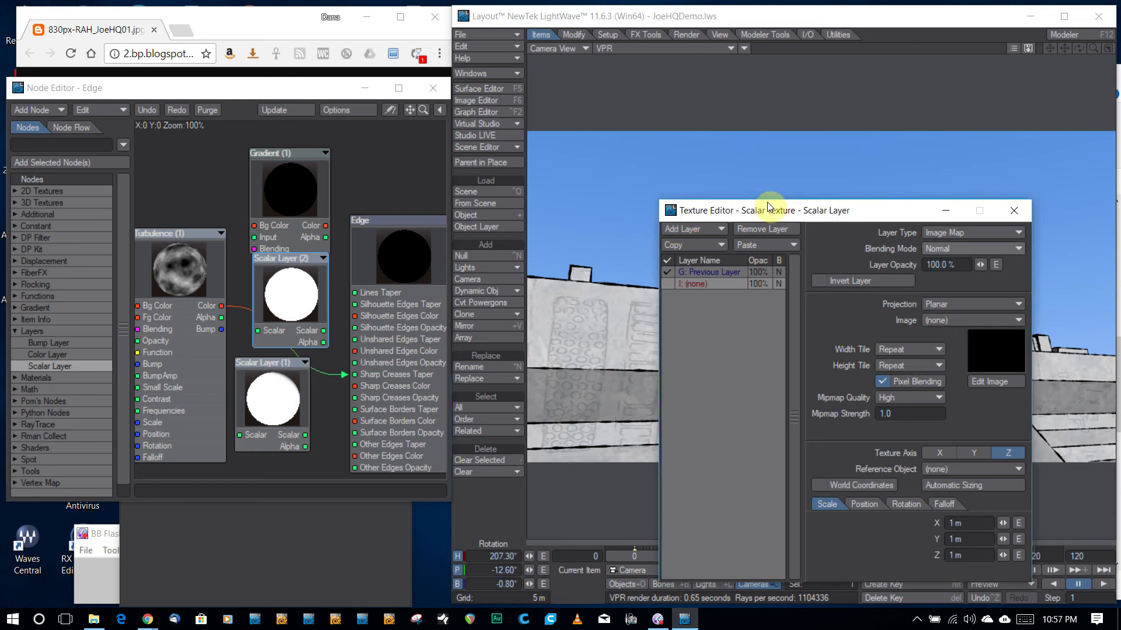
{"action": "left_click", "coordinate": [972, 233]}
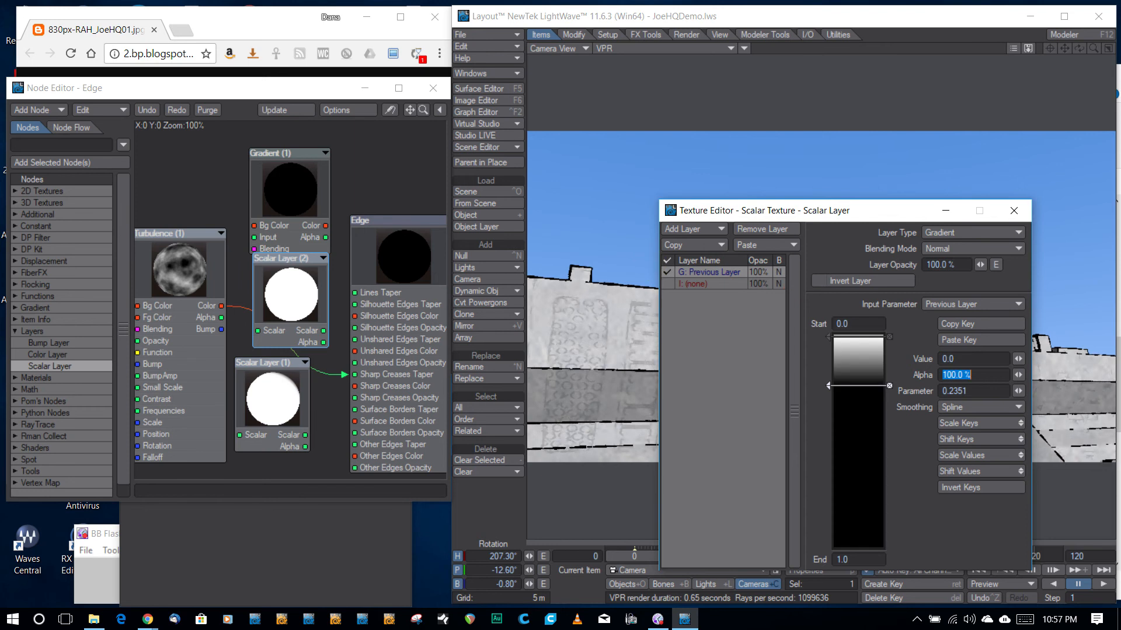
- Drive the gradient by Light Incidence from the Sun Light
{"action": "left_click", "coordinate": [971, 304]}
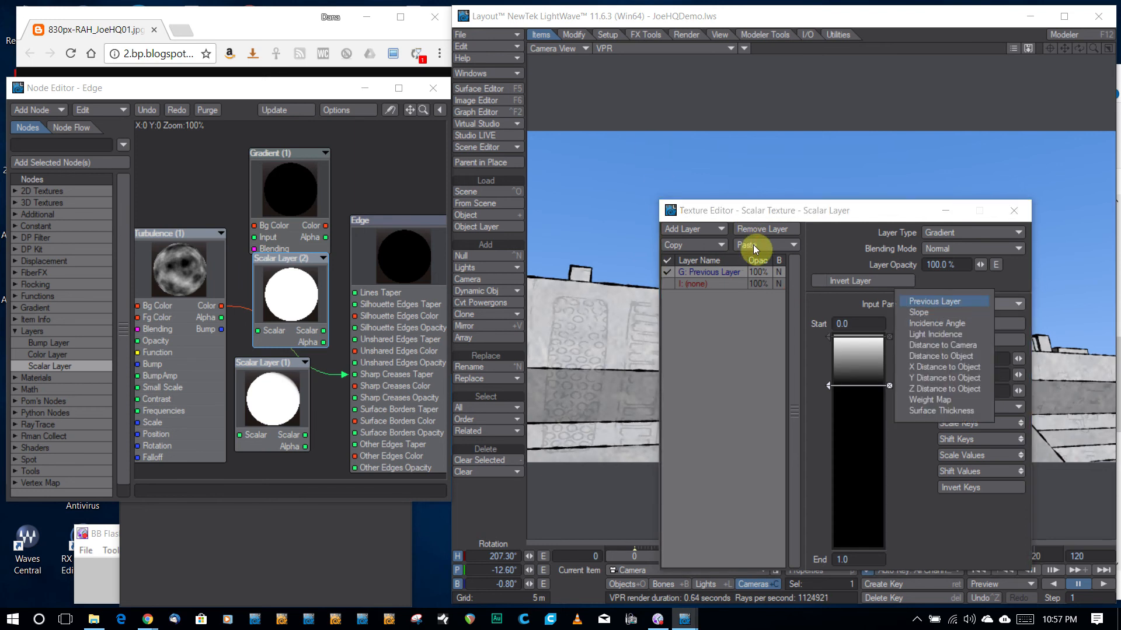
{"action": "left_click", "coordinate": [936, 333]}
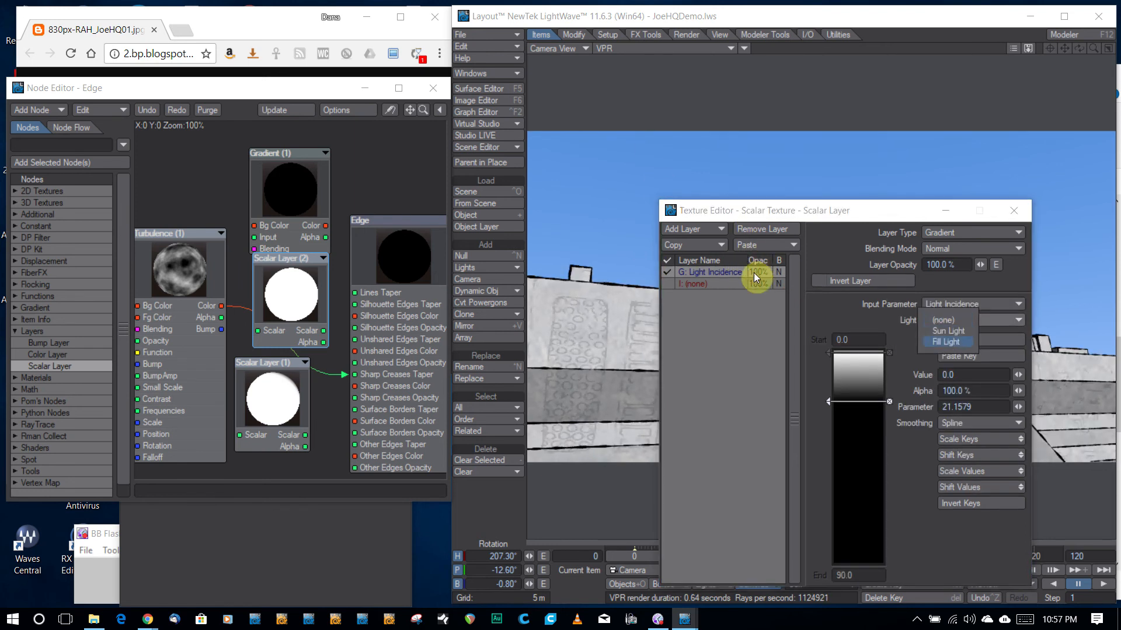
{"action": "left_click", "coordinate": [946, 329]}
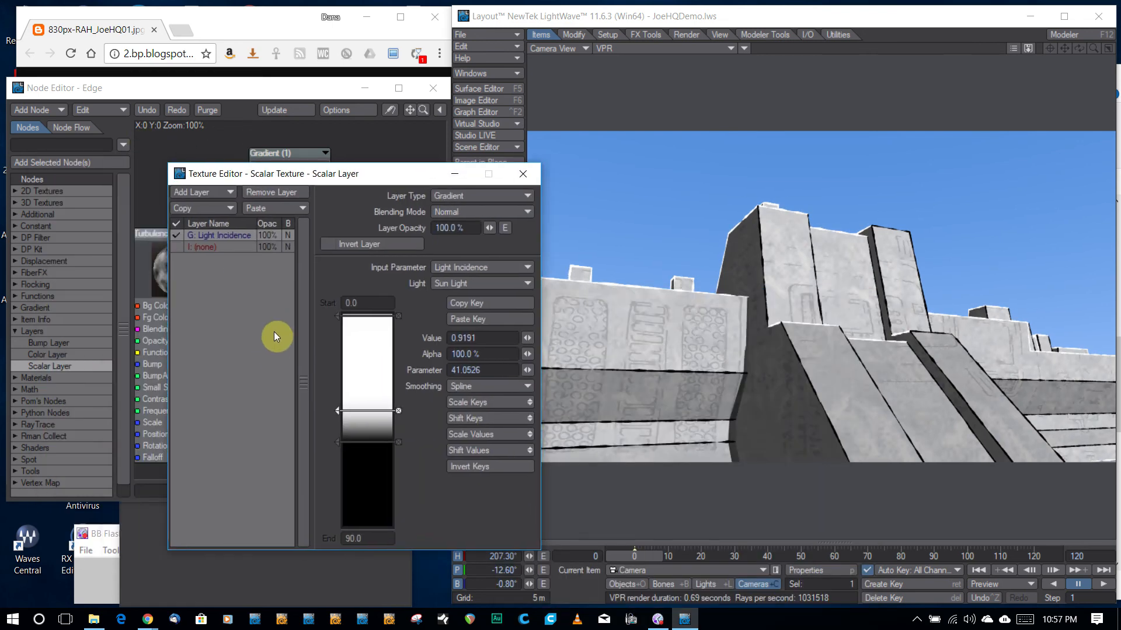
- Move the gradient key to 52.4, keep Light Incidence, and close the Texture Editor
{"action": "left_click_drag", "start_coordinate": [367, 411], "coordinate": [367, 436]}
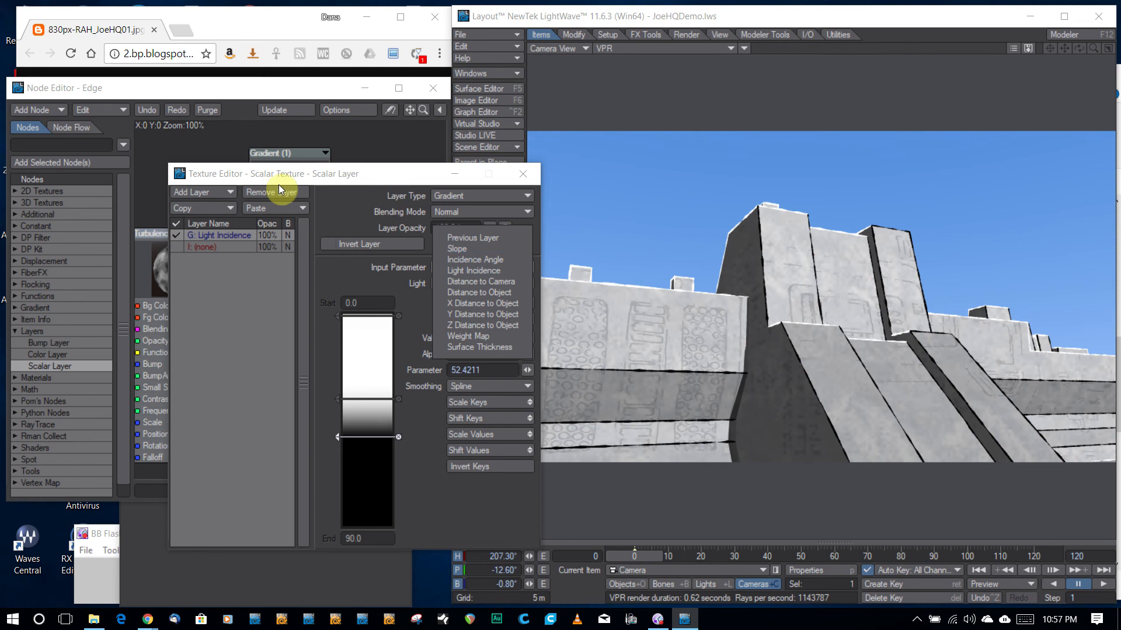
{"action": "left_click", "coordinate": [474, 270]}
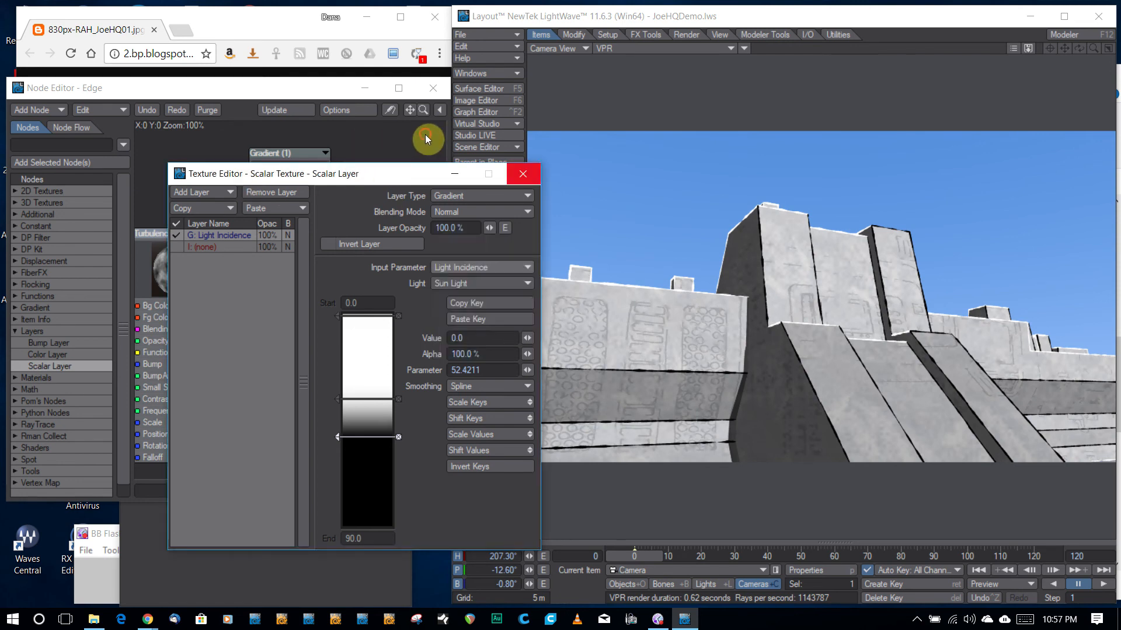
{"action": "left_click", "coordinate": [522, 174]}
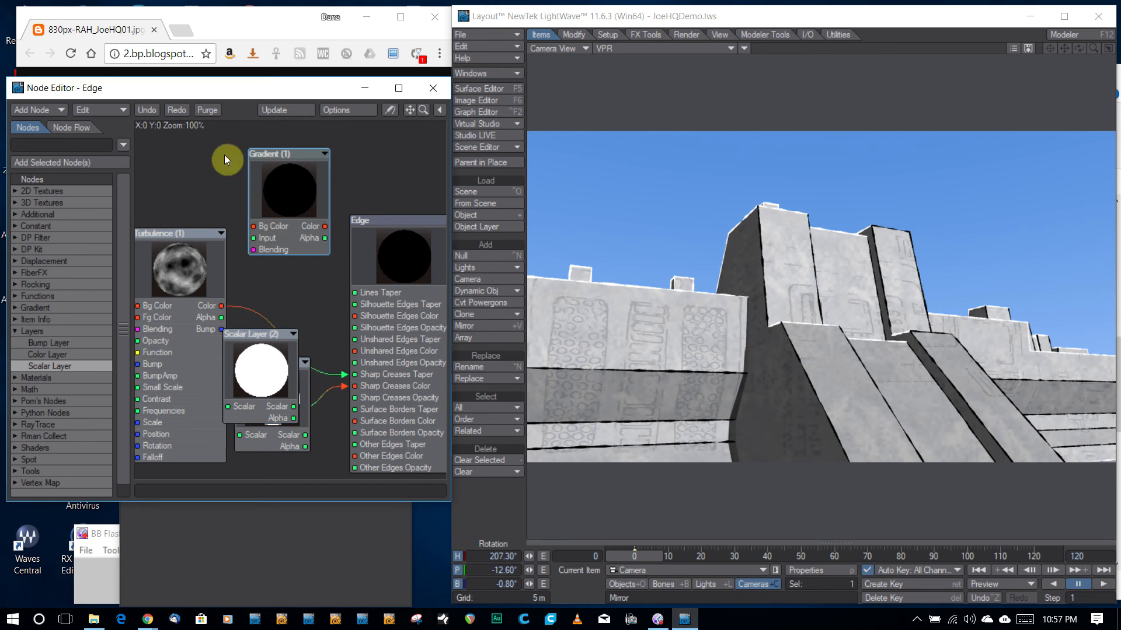
- Give the Gradient node a Slope input with a grey 214 key at 0.1626
{"action": "double_click", "coordinate": [287, 153]}
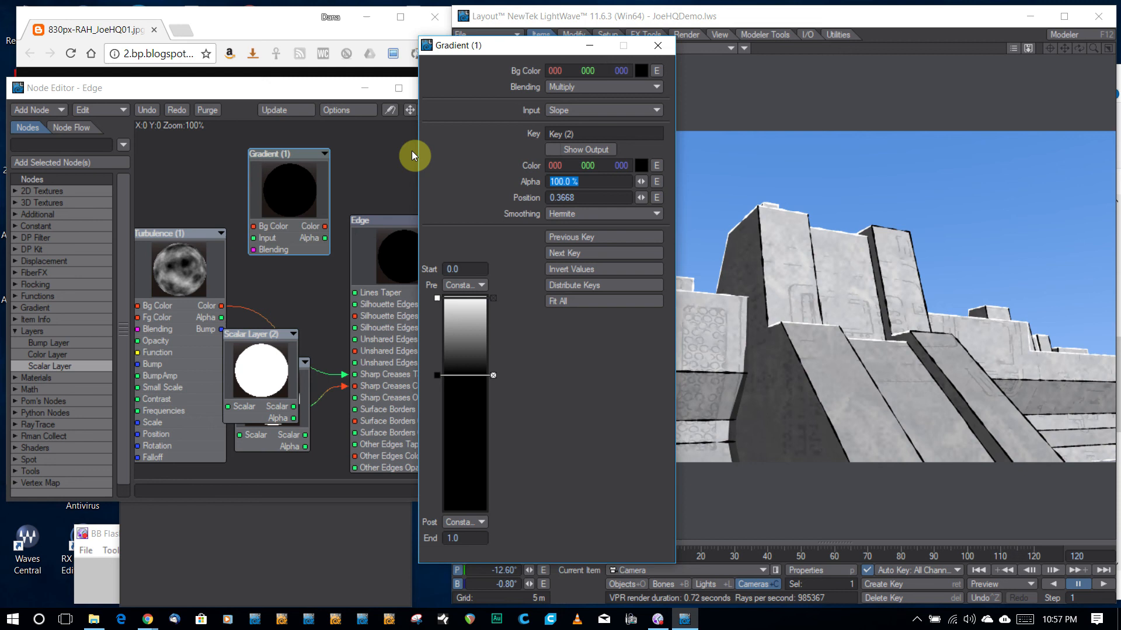
{"action": "mouse_move", "coordinate": [376, 242]}
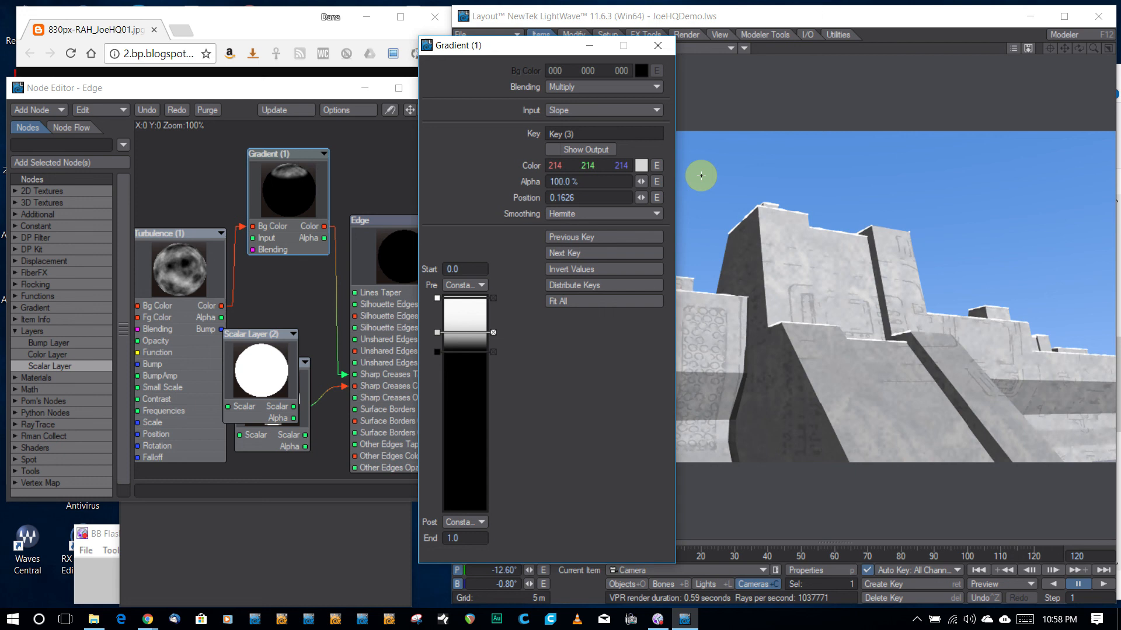
{"action": "mouse_move", "coordinate": [366, 280]}
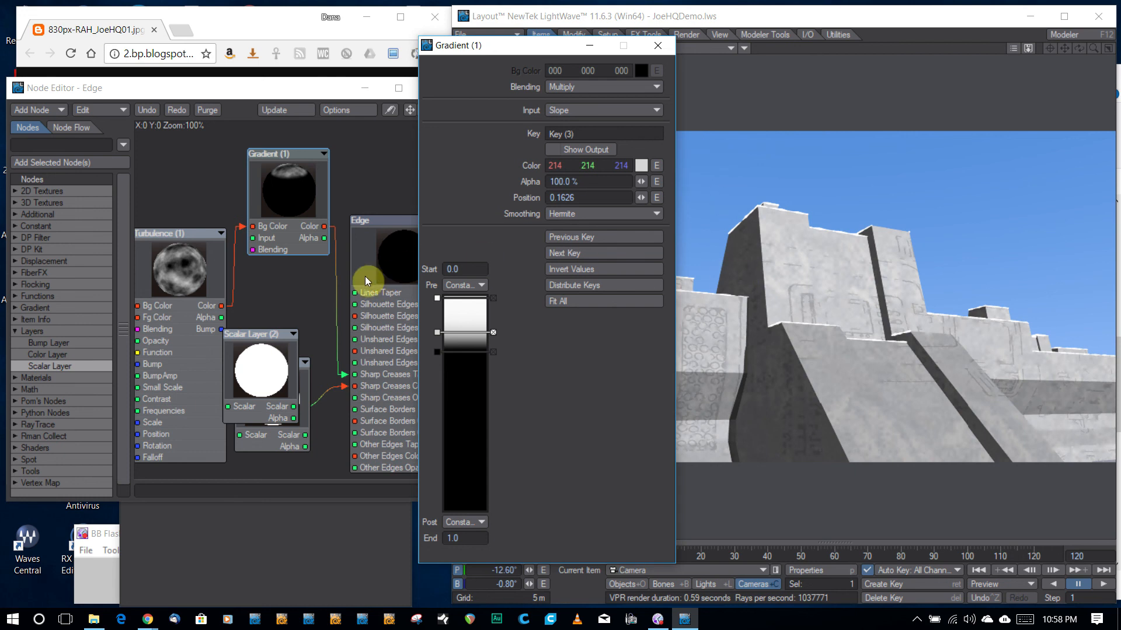
{"action": "left_click", "coordinate": [464, 353]}
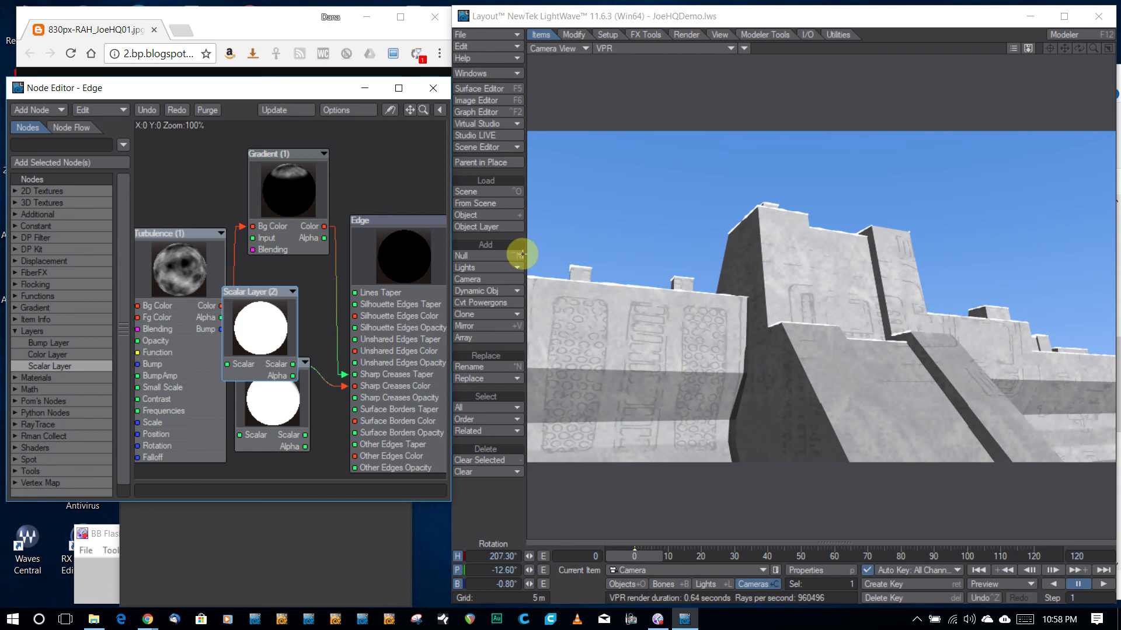
{"action": "mouse_move", "coordinate": [484, 250]}
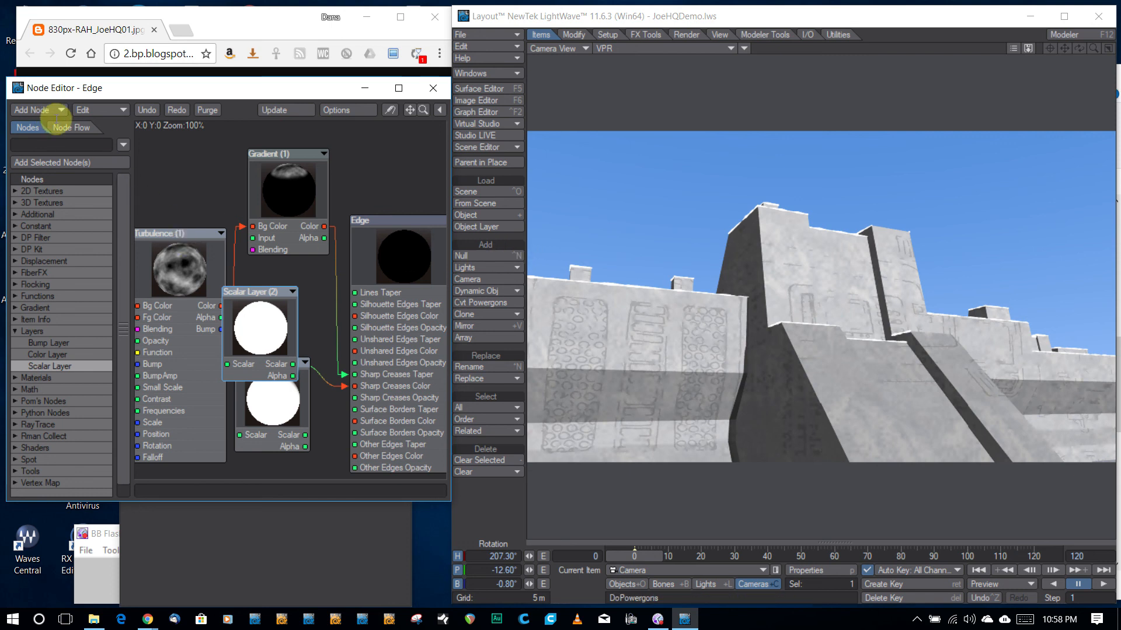
- Search the Node Editor for the Lambert shader node
{"action": "type", "text": "lamb"}
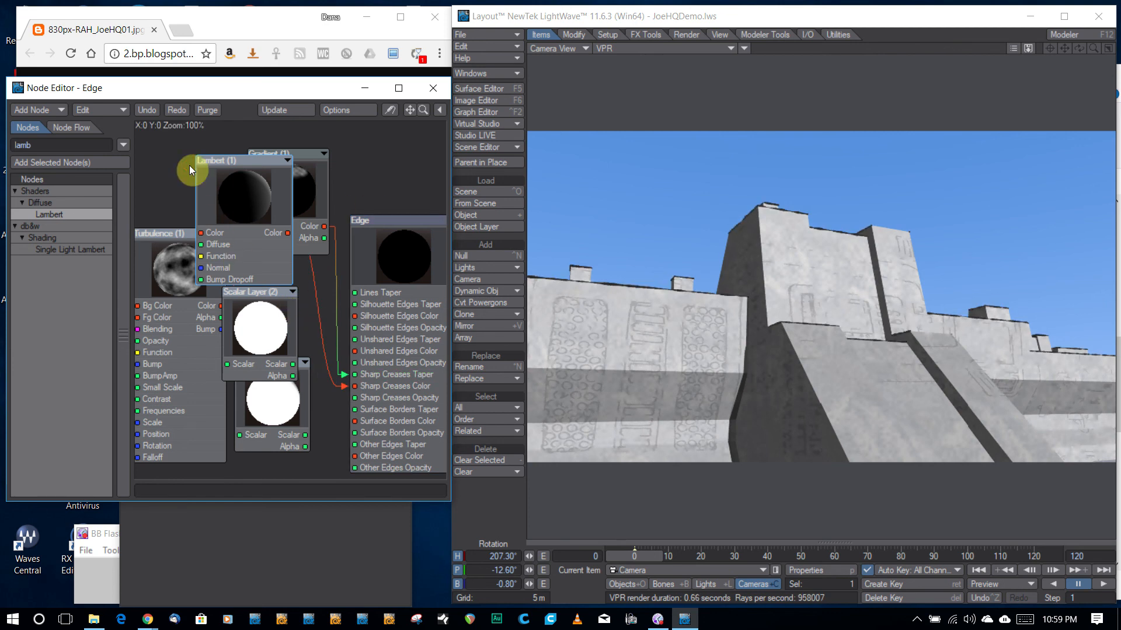
- Move the Lambert node lower, over the scalar nodes in the Edge graph
{"action": "left_click_drag", "start_coordinate": [214, 160], "coordinate": [229, 207]}
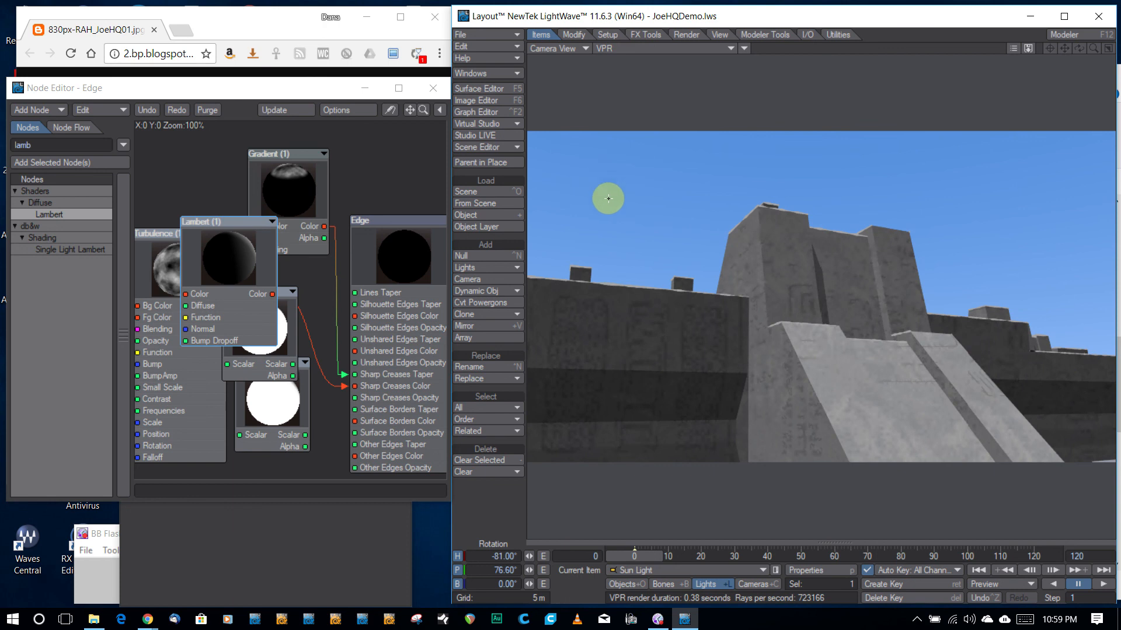
{"action": "mouse_move", "coordinate": [320, 132]}
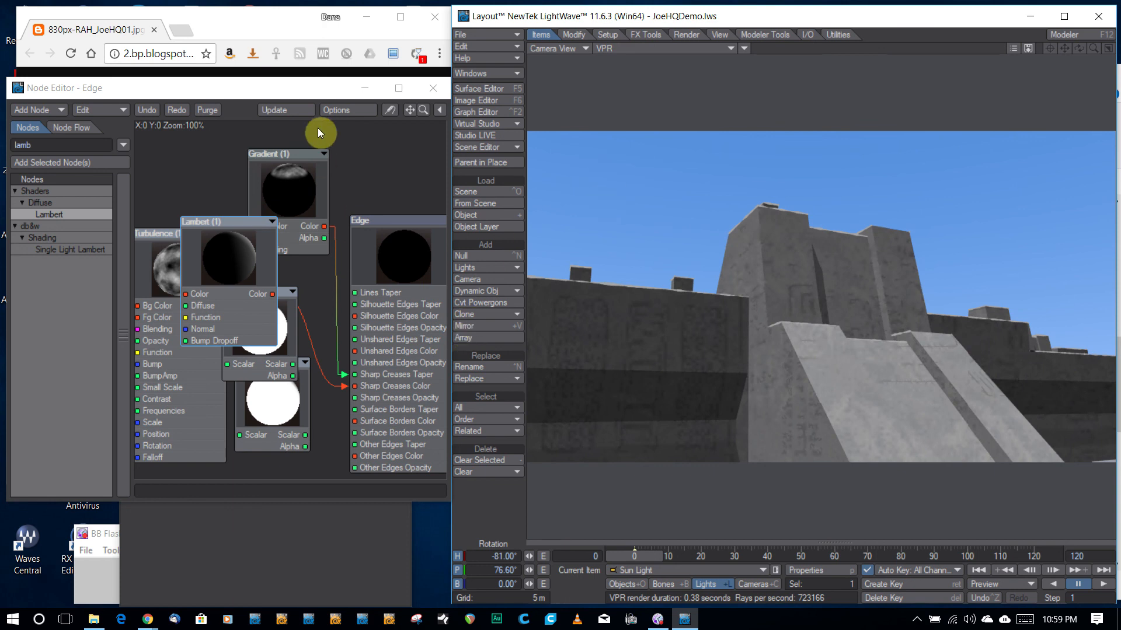